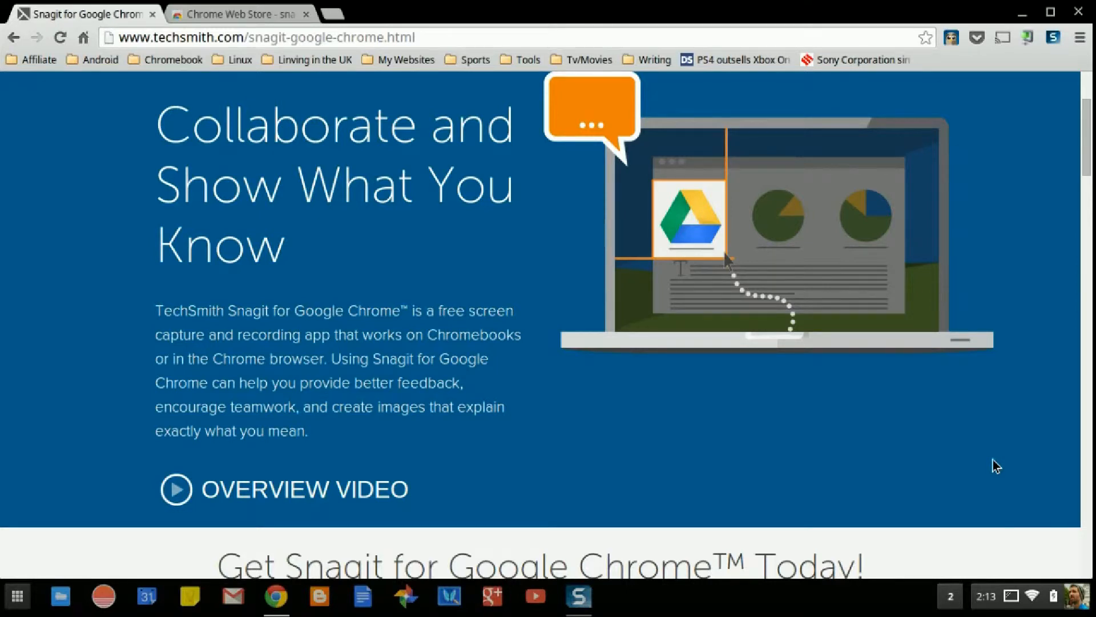
pyautogui.moveTo(151, 120)
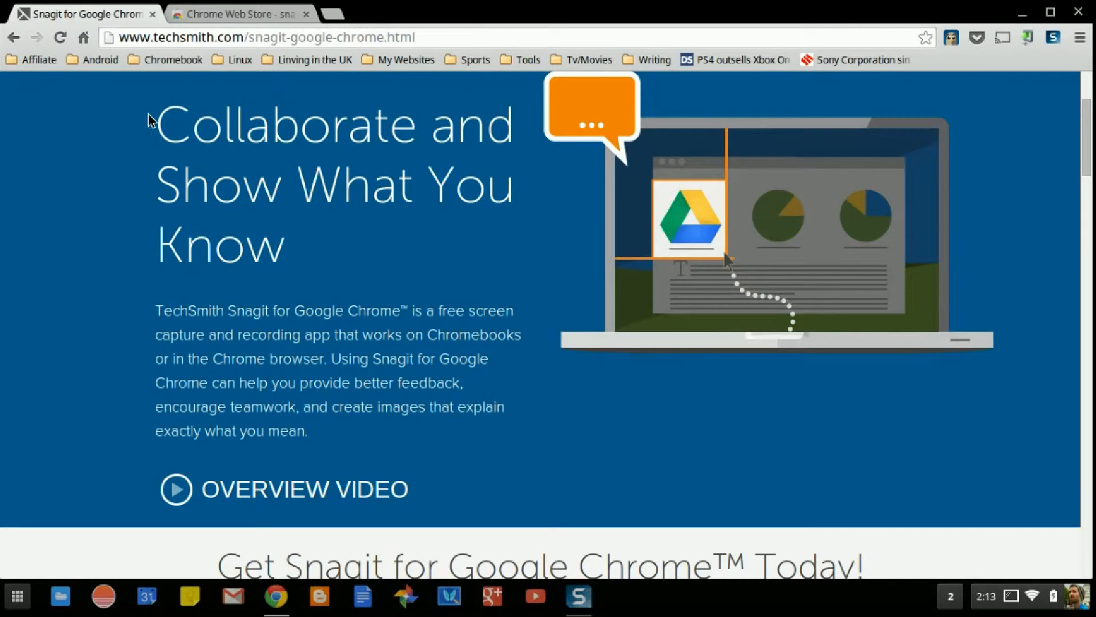
pyautogui.moveTo(432, 366)
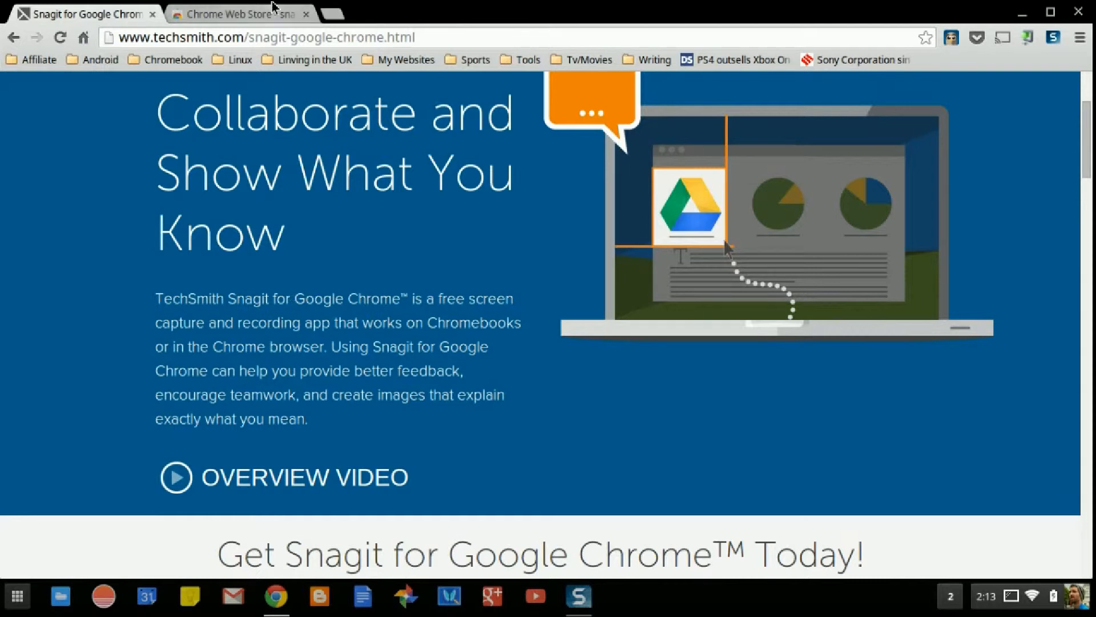
# - Return to the Chrome Web Store search results for 'snagit'
pyautogui.click(241, 13)
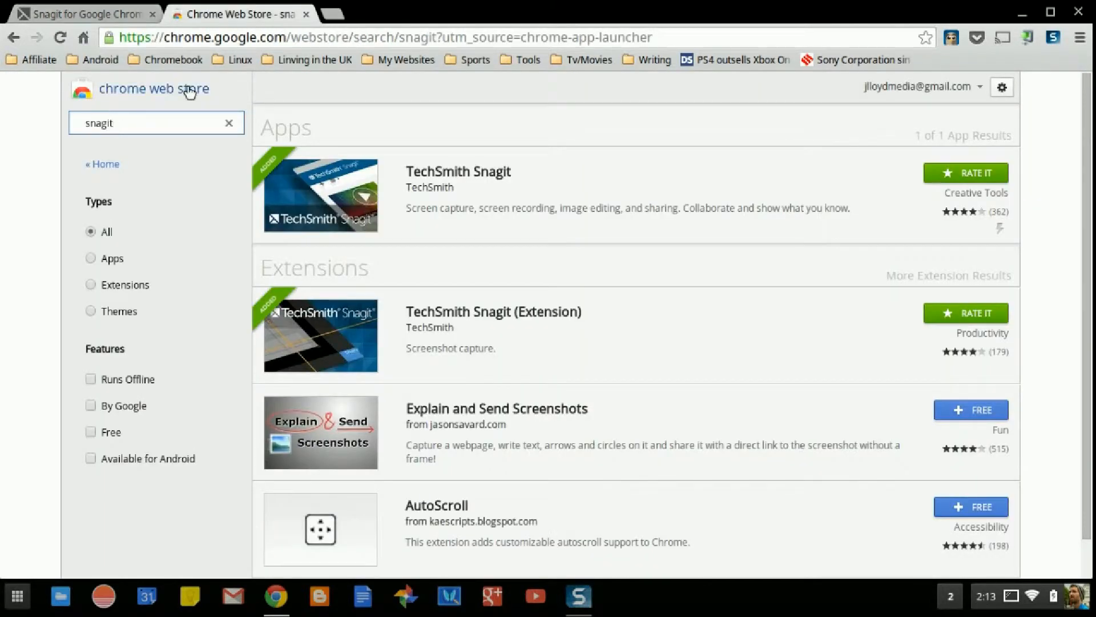
pyautogui.moveTo(320, 141)
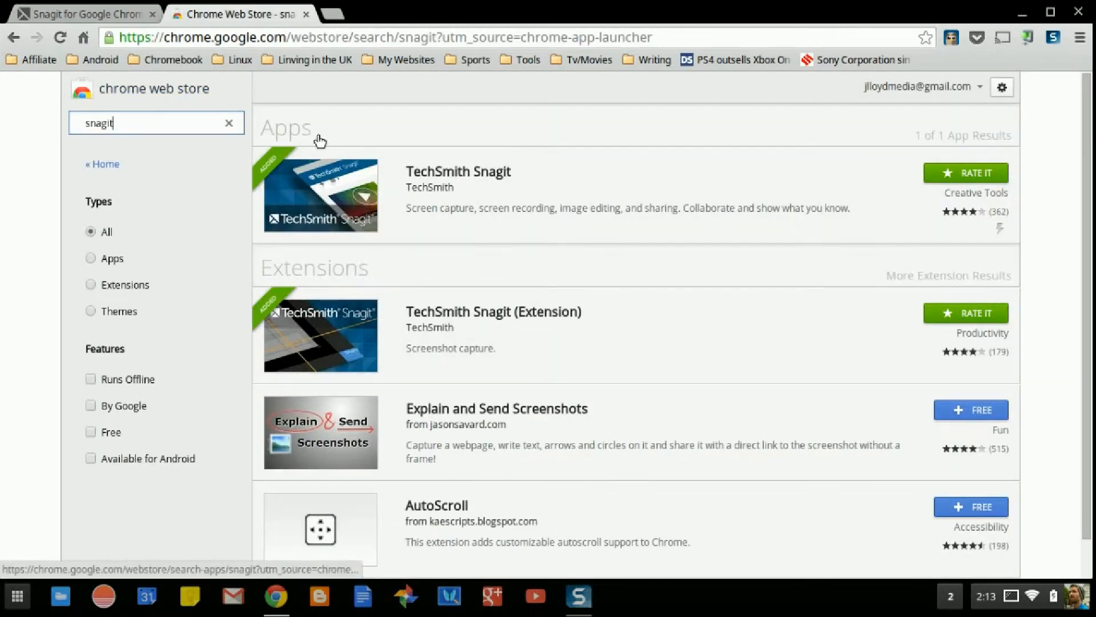
pyautogui.moveTo(463, 216)
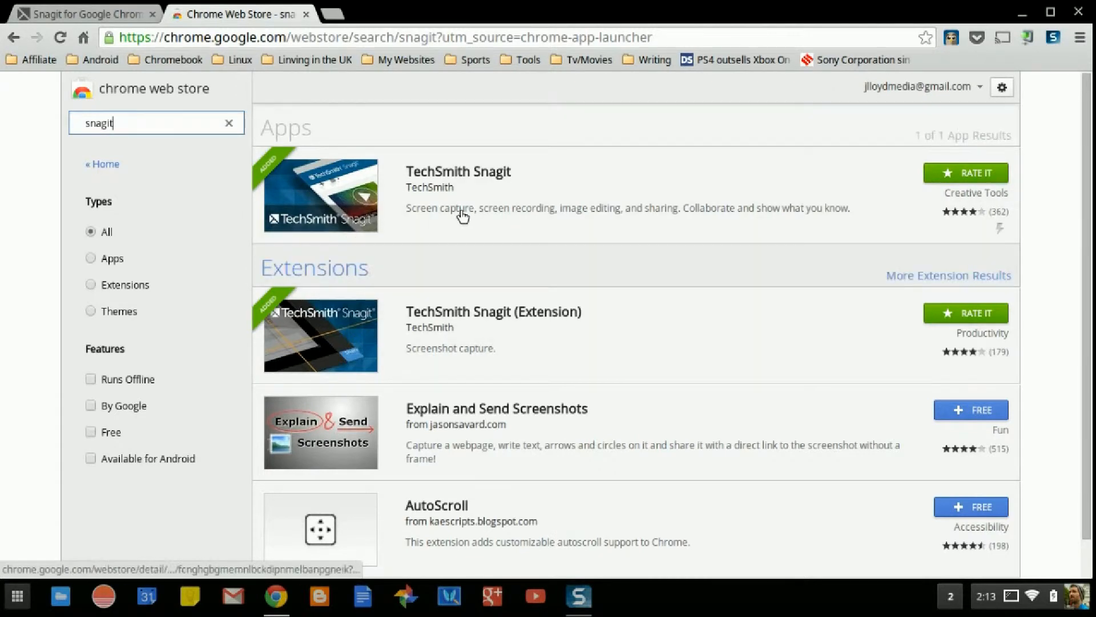
pyautogui.moveTo(565, 157)
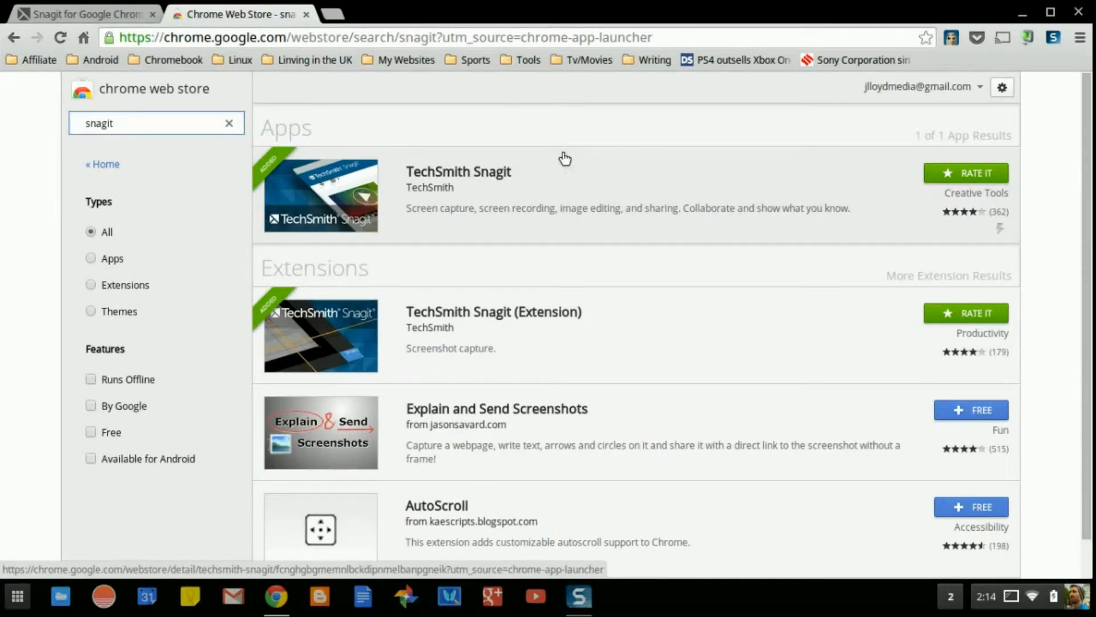
# - Launch the TechSmith Snagit app from the shelf, showing its library with one saved capture
pyautogui.click(578, 596)
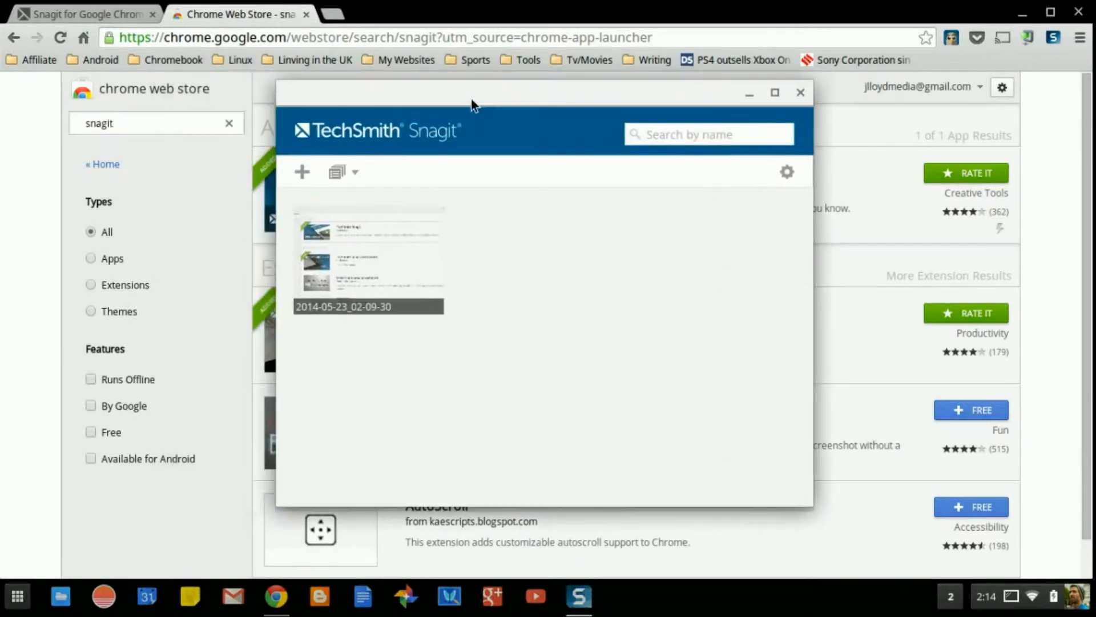
pyautogui.moveTo(560, 236)
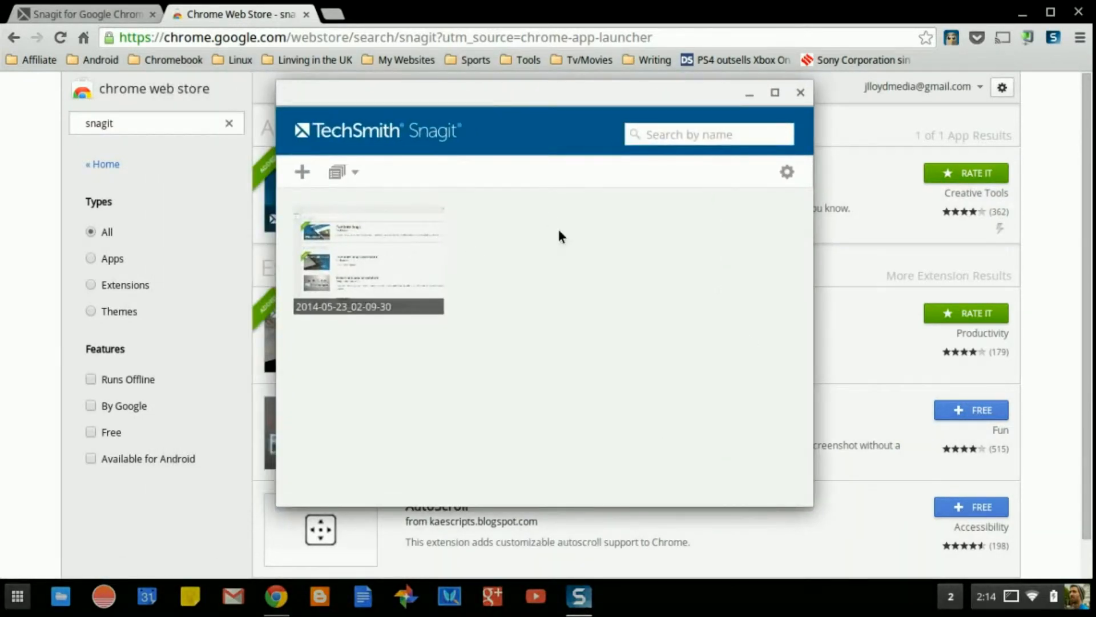
pyautogui.moveTo(301, 171)
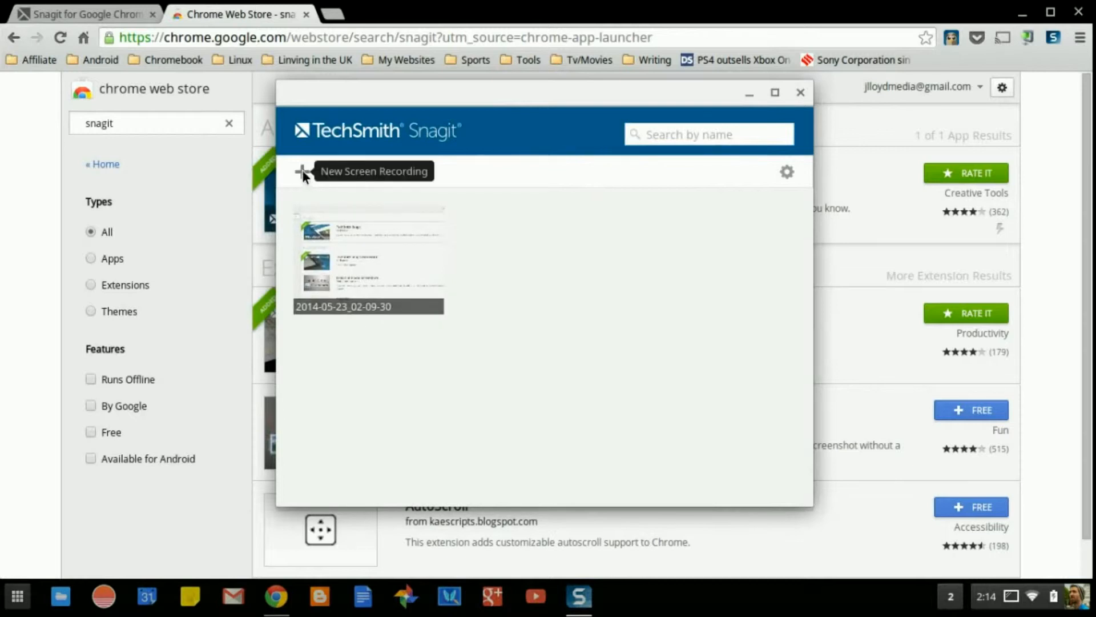
pyautogui.moveTo(628, 304)
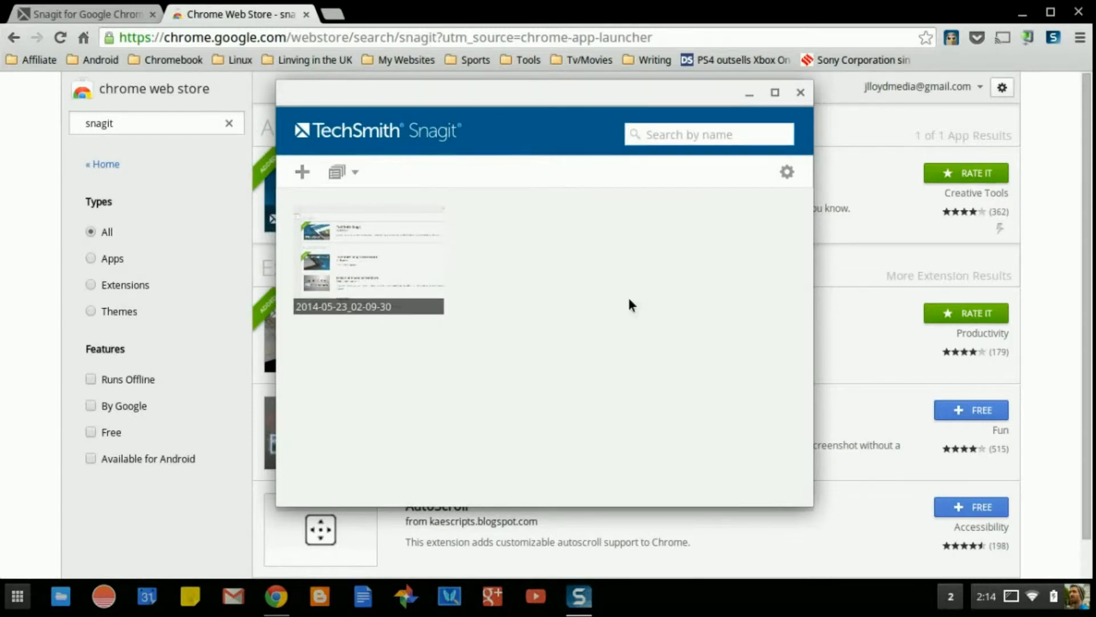
pyautogui.moveTo(315, 194)
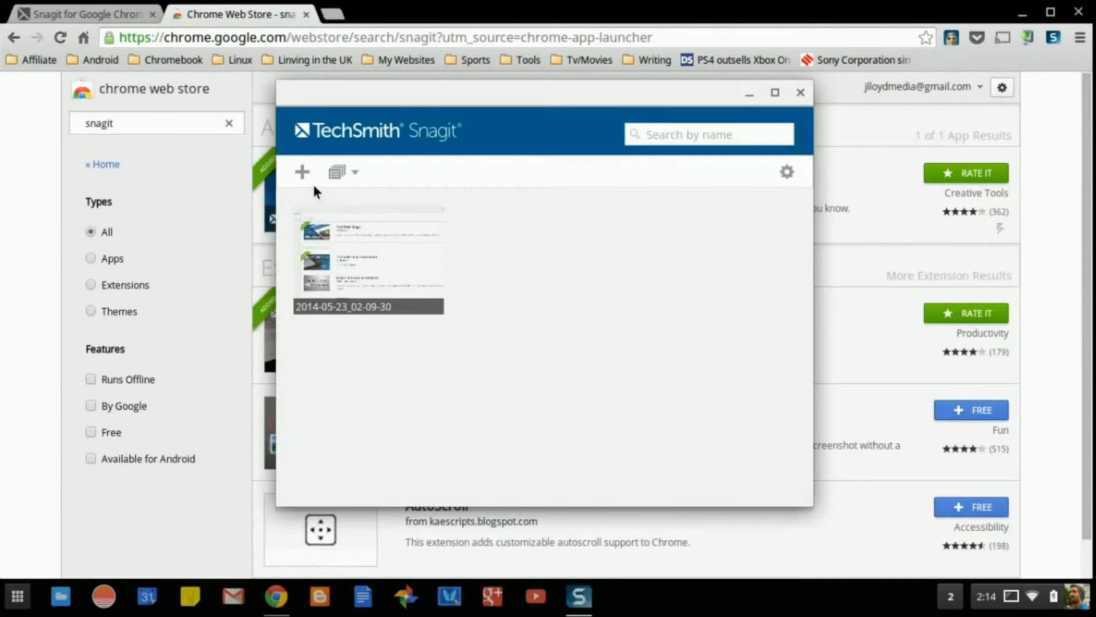
pyautogui.moveTo(610, 151)
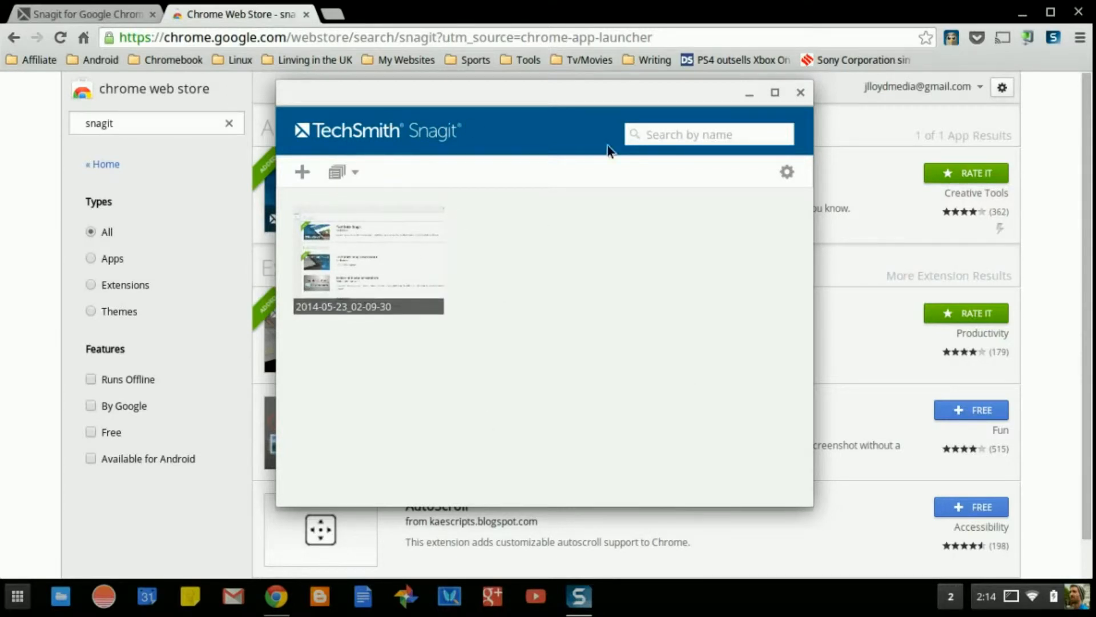
pyautogui.moveTo(577, 404)
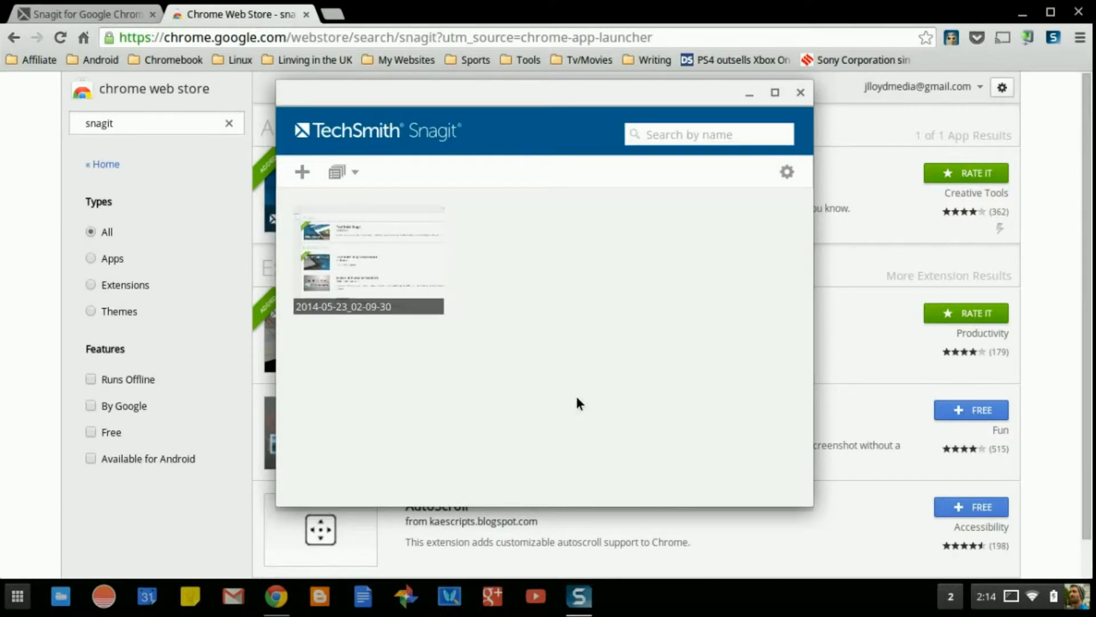
pyautogui.moveTo(501, 295)
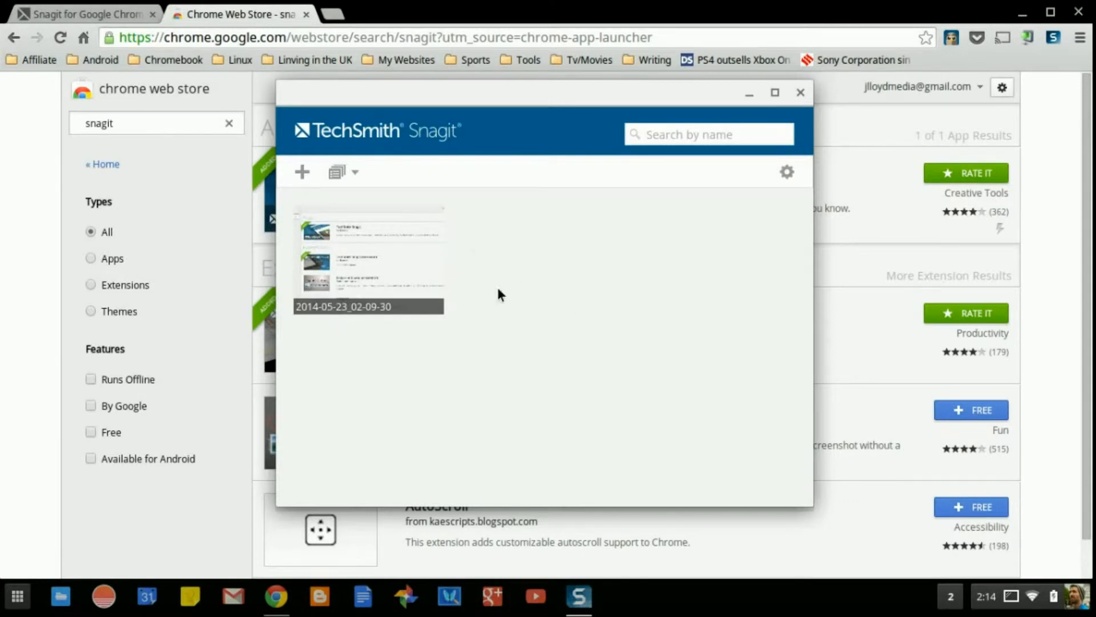
pyautogui.moveTo(363, 340)
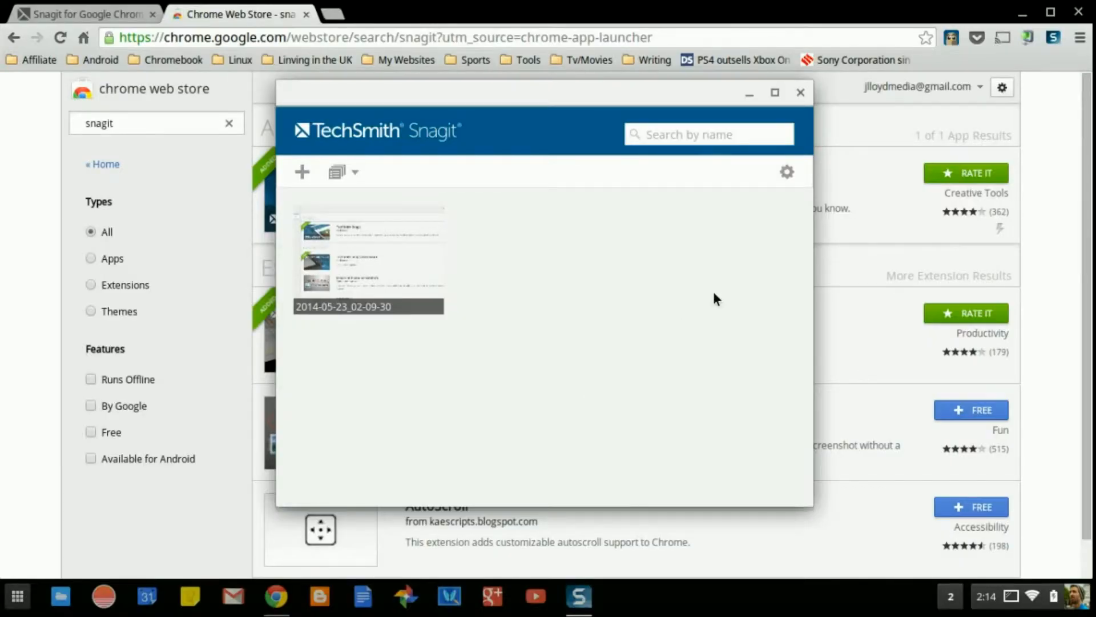
pyautogui.moveTo(730, 294)
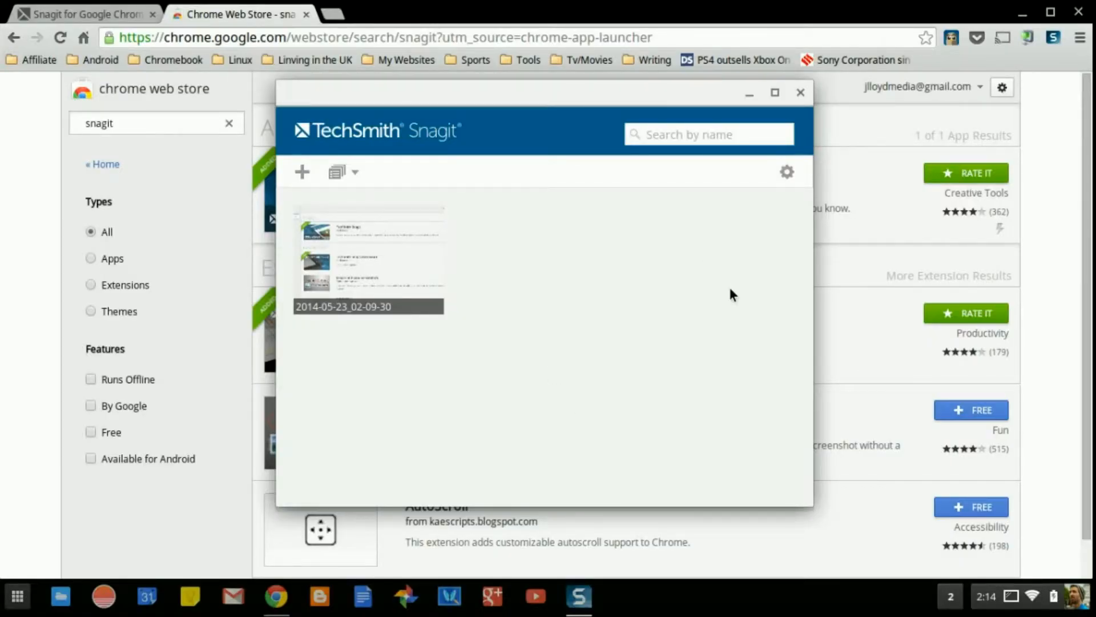
pyautogui.moveTo(891, 443)
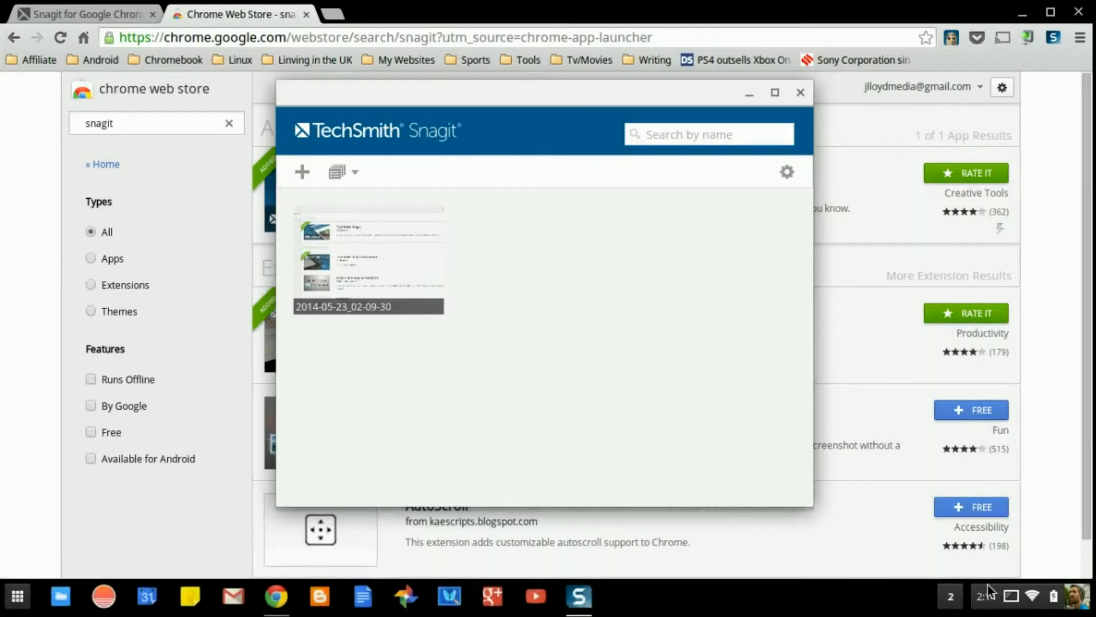
# - From the Chrome OS system tray, stop TechSmith Snagit's screen sharing
pyautogui.click(985, 597)
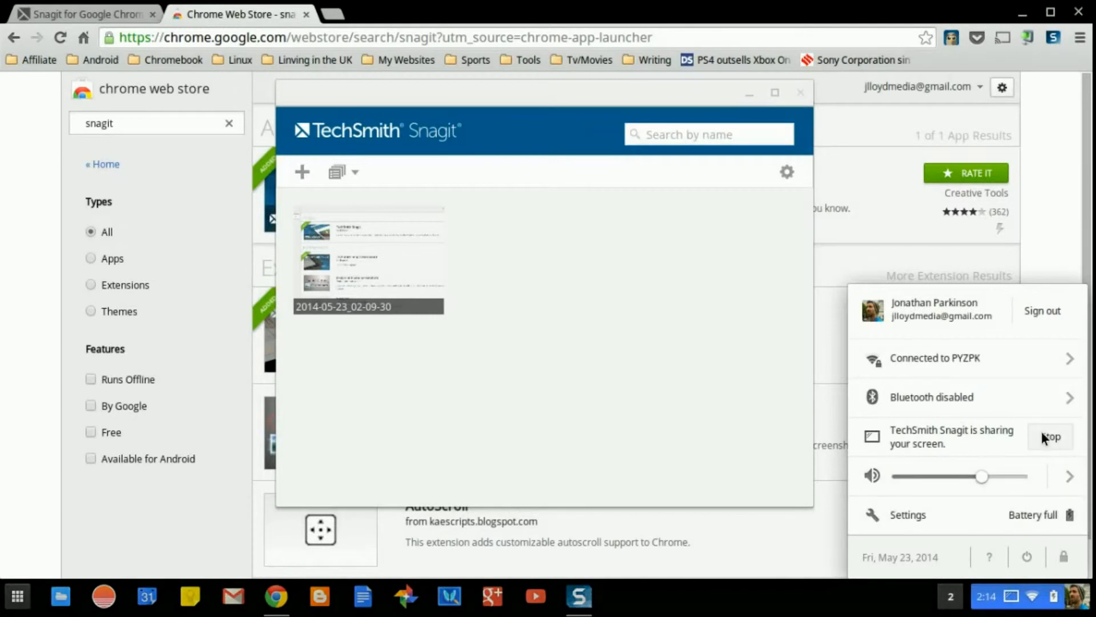
pyautogui.click(584, 409)
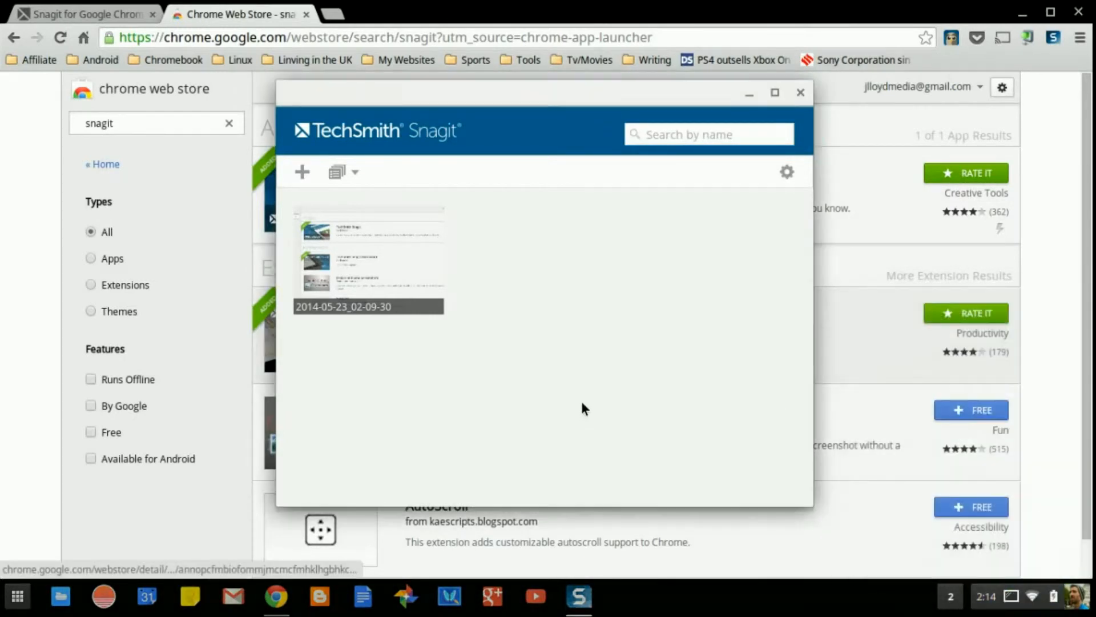